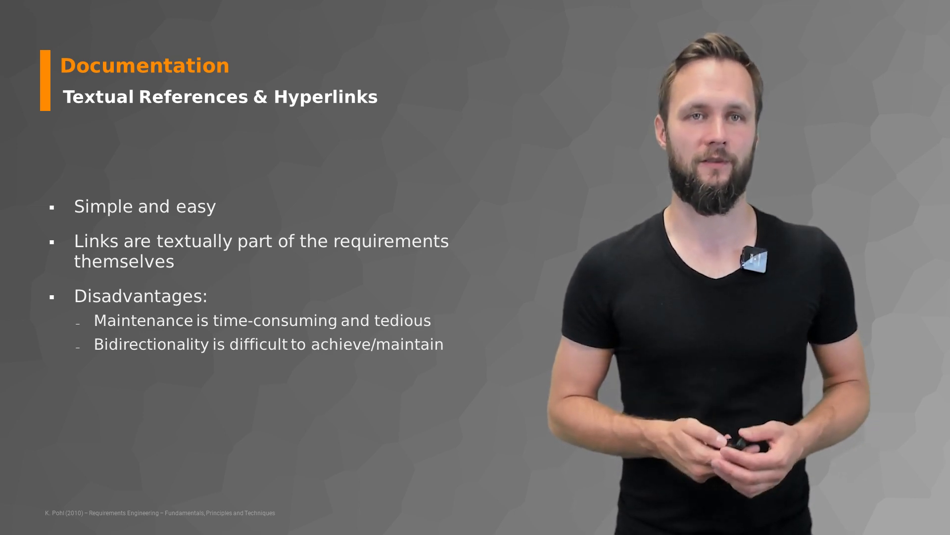
key(Right)
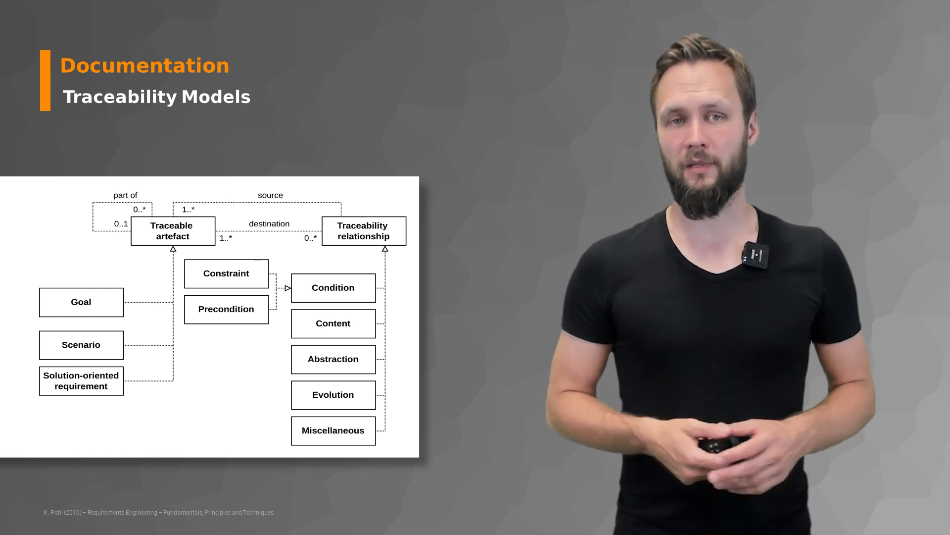